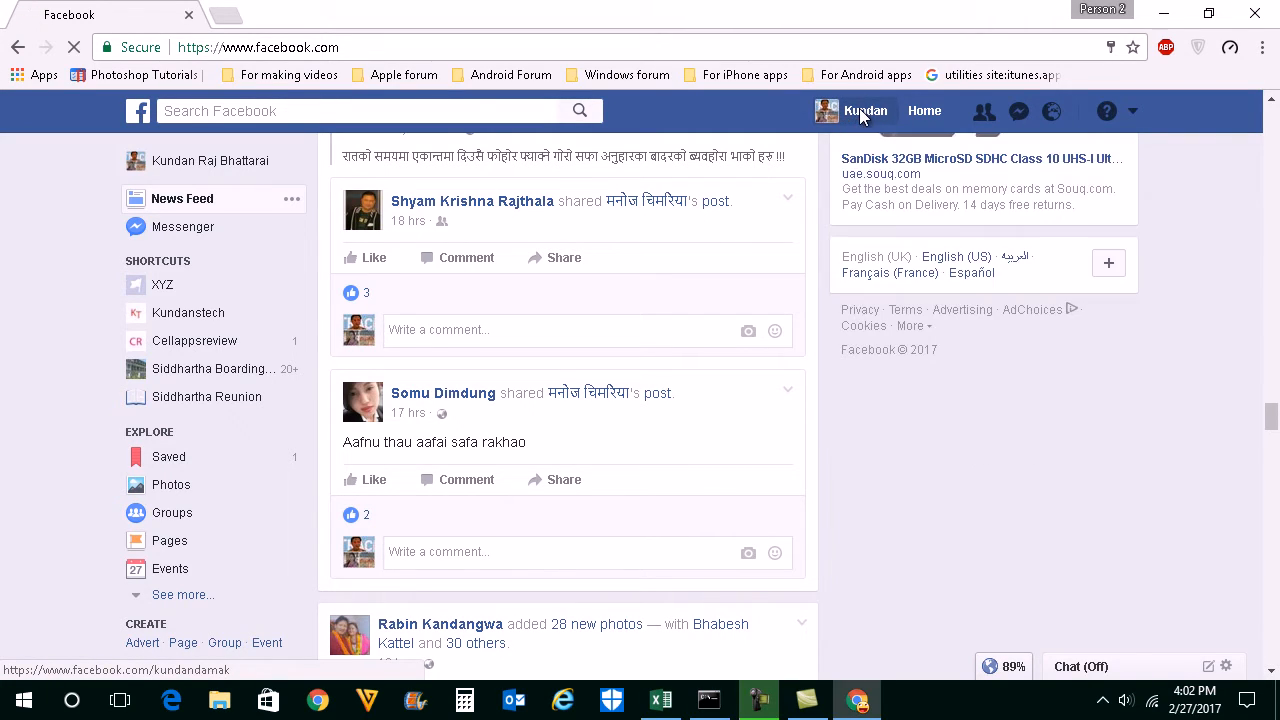
- Go to your own profile Timeline from the news feed
{"action": "left_click", "coordinate": [865, 111]}
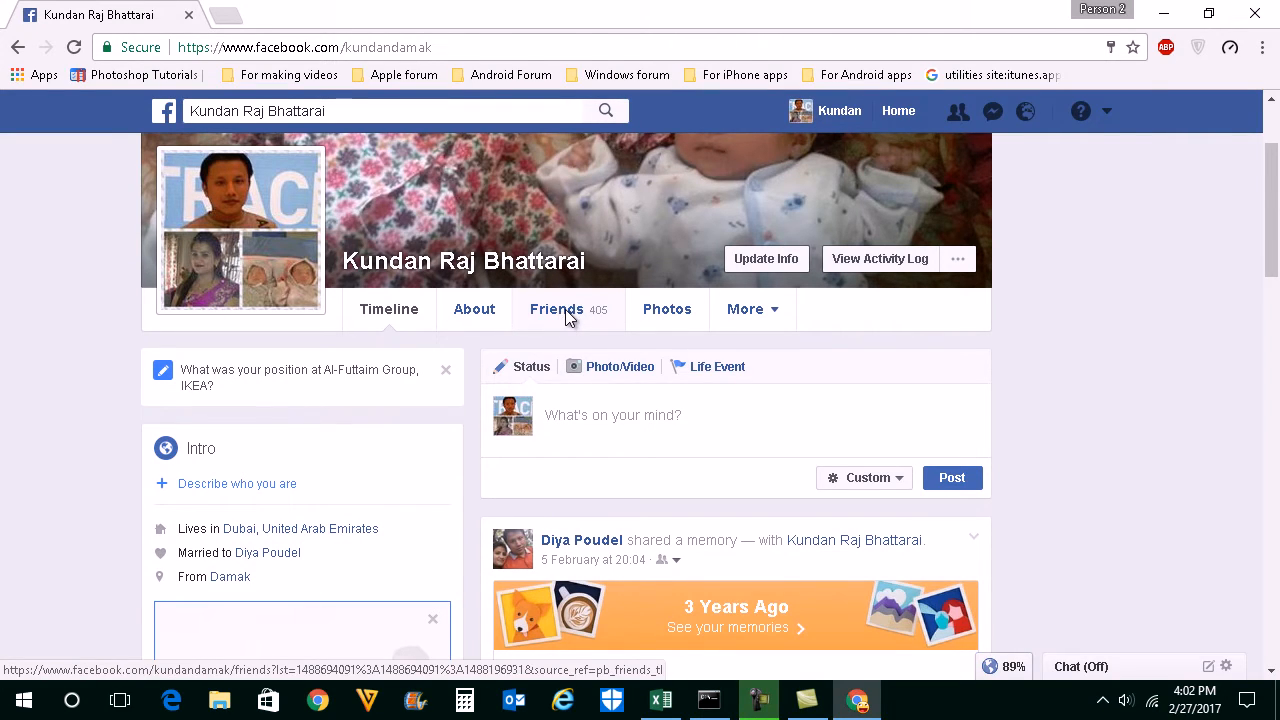
- Show the profile's Friends list and reveal the pencil menu beside Find Friends
{"action": "left_click", "coordinate": [556, 309]}
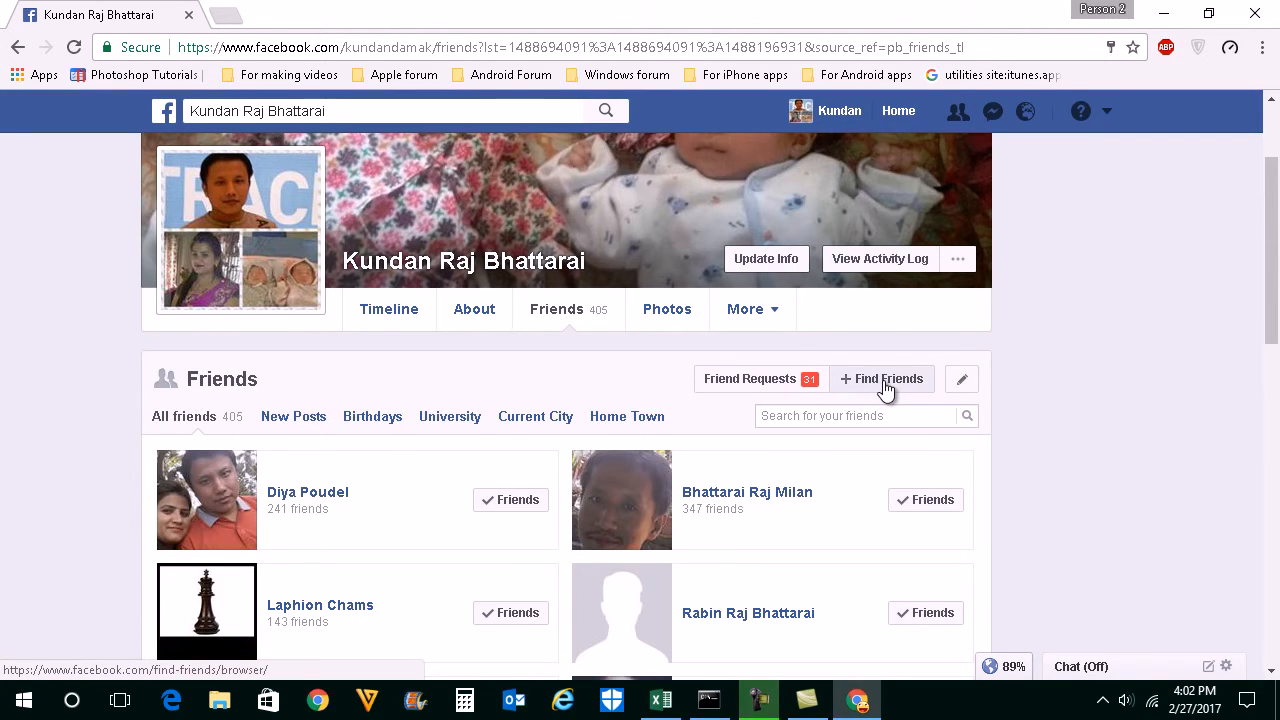
{"action": "mouse_move", "coordinate": [970, 408]}
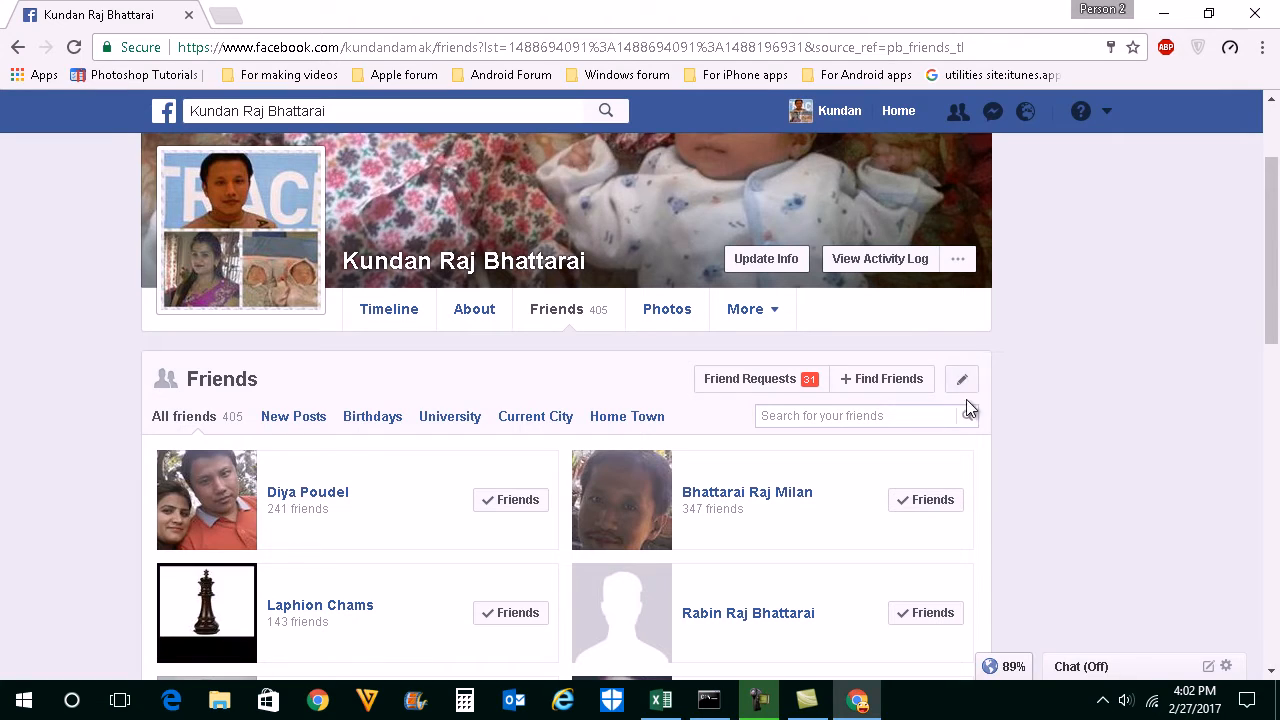
{"action": "left_click", "coordinate": [961, 378]}
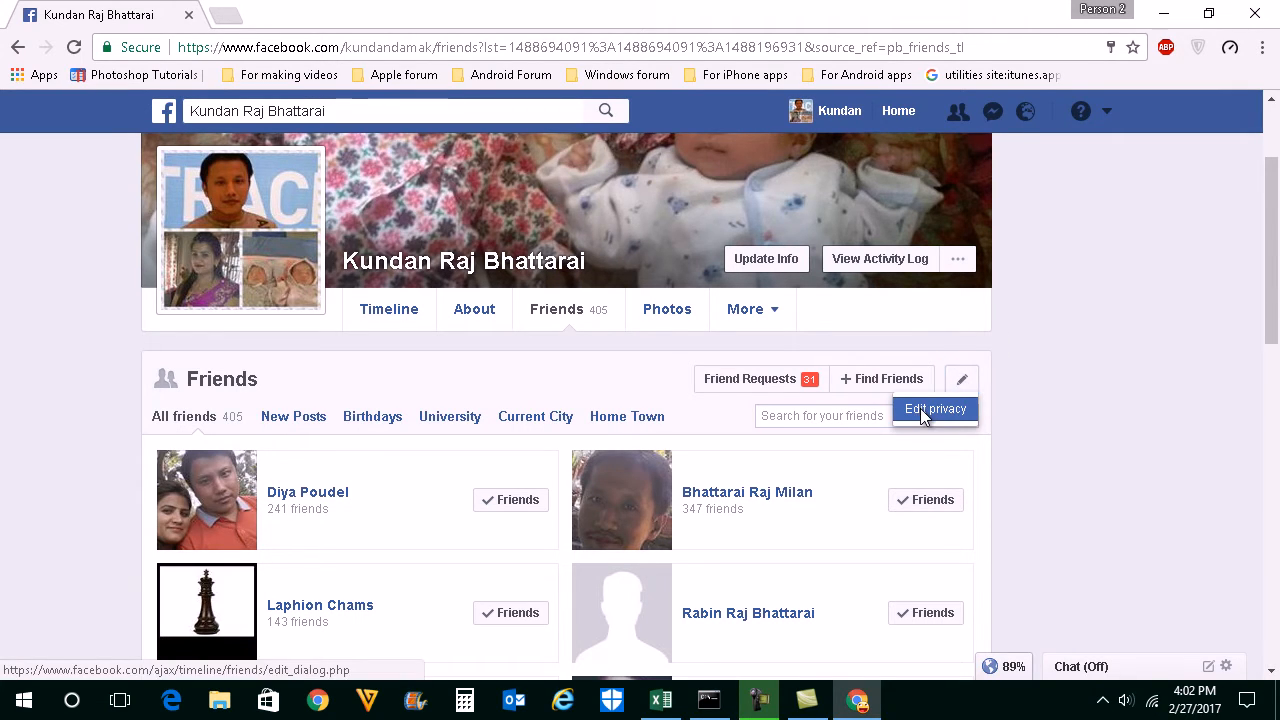
- Bring up the Edit privacy dialog for the friends list and followed accounts
{"action": "left_click", "coordinate": [934, 409]}
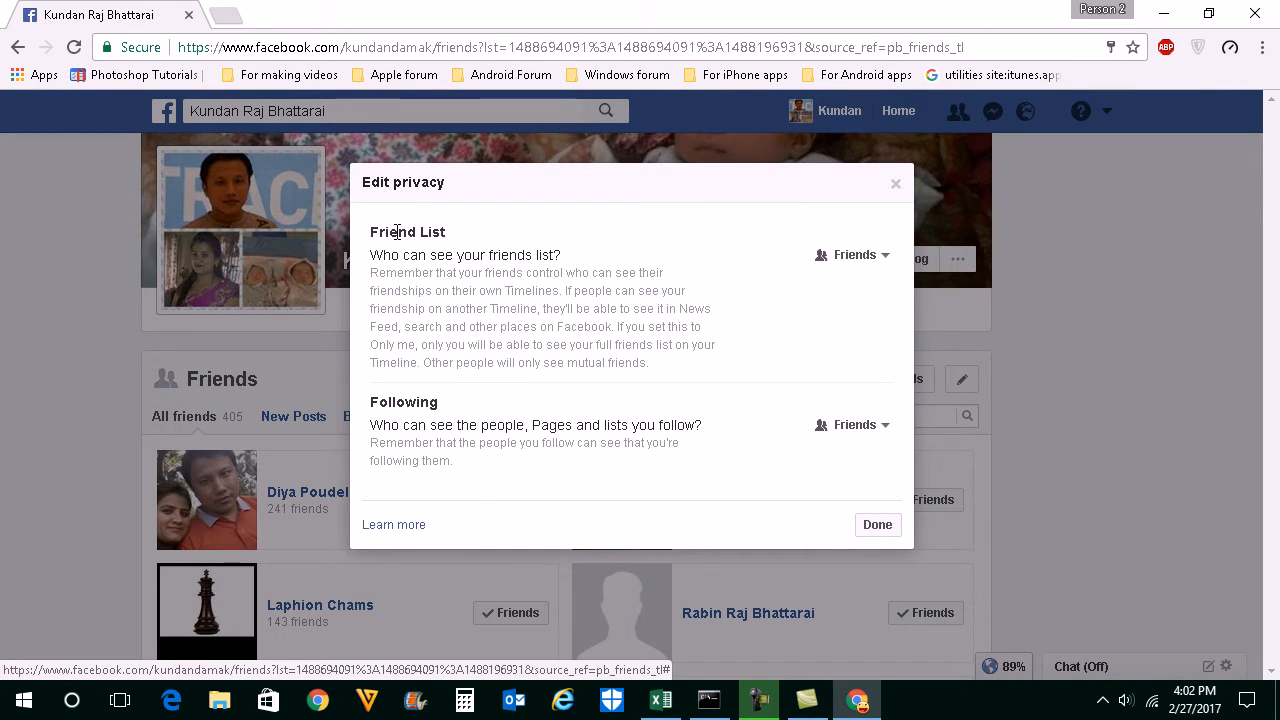
{"action": "mouse_move", "coordinate": [502, 274]}
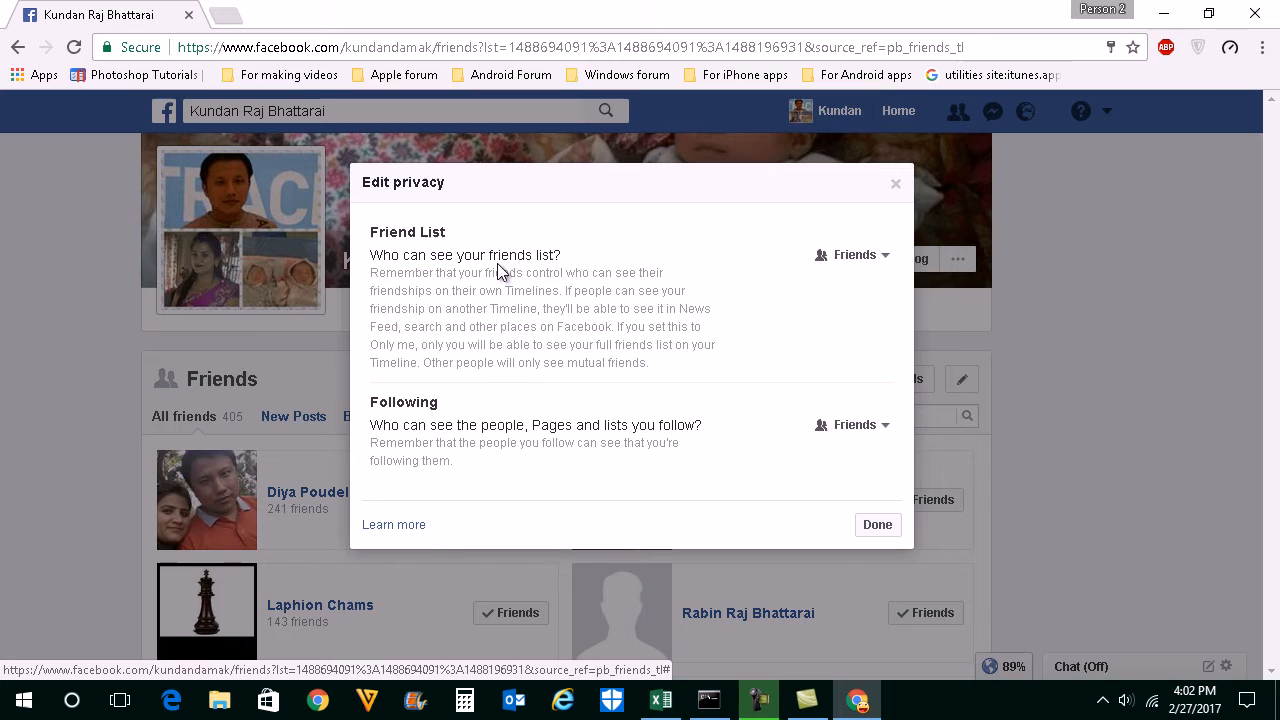
{"action": "mouse_move", "coordinate": [852, 254]}
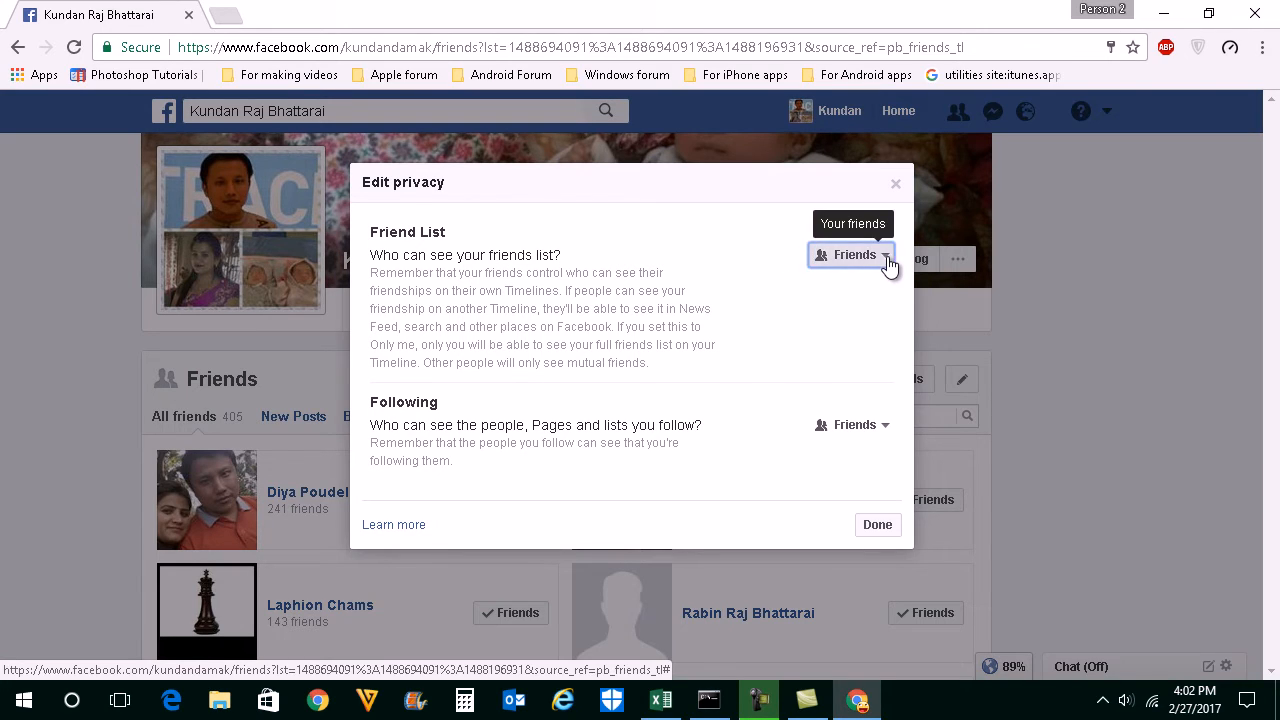
- Set Friend List visibility to 'Only me' and save with Done
{"action": "left_click", "coordinate": [850, 254]}
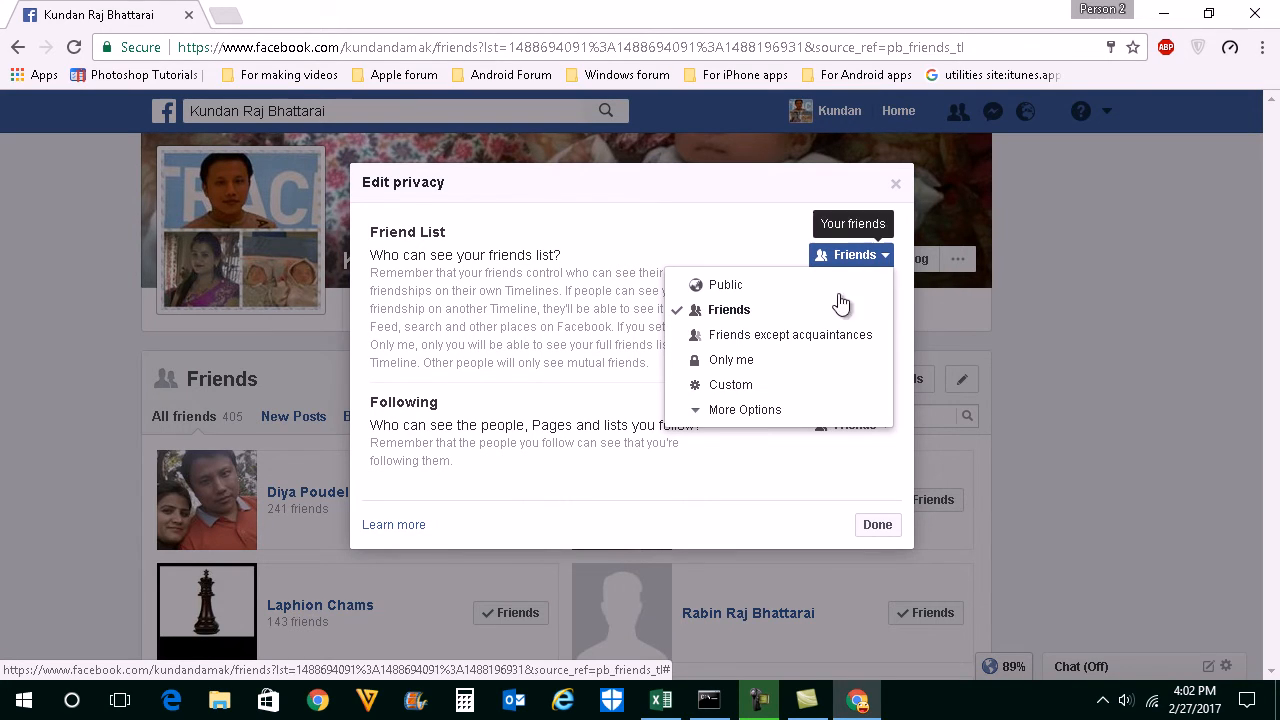
{"action": "mouse_move", "coordinate": [730, 360]}
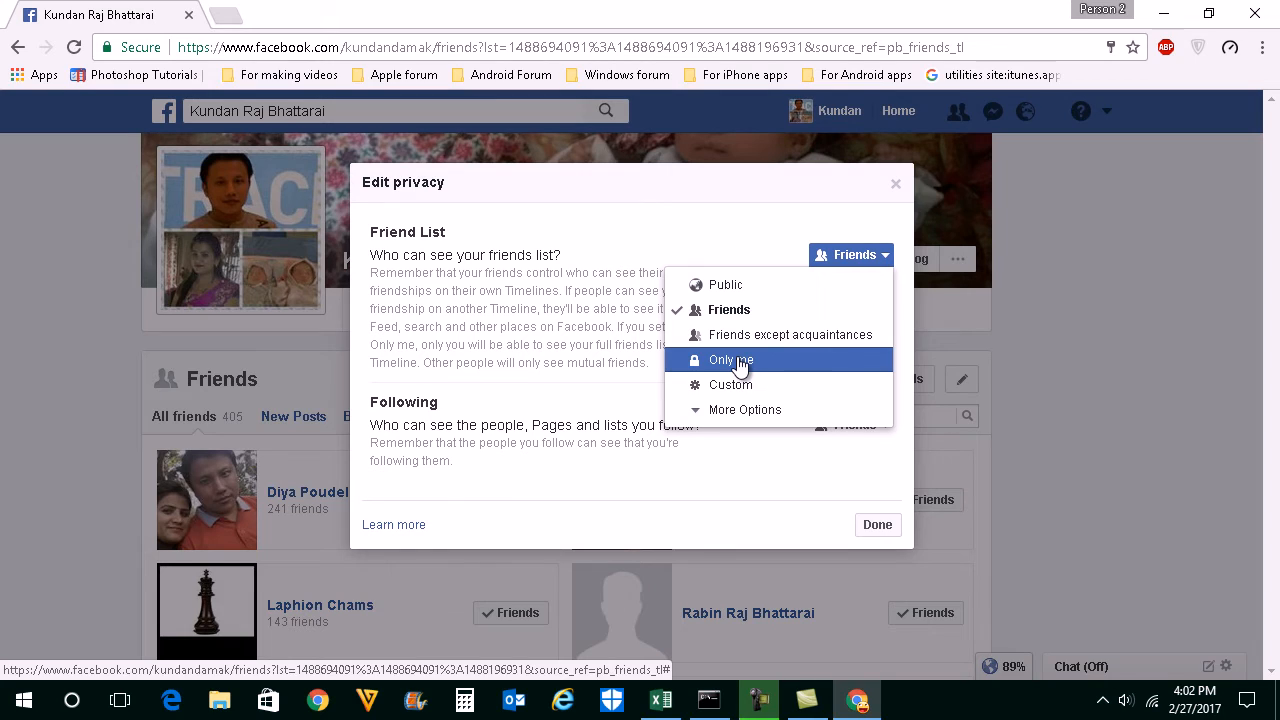
{"action": "left_click", "coordinate": [731, 360]}
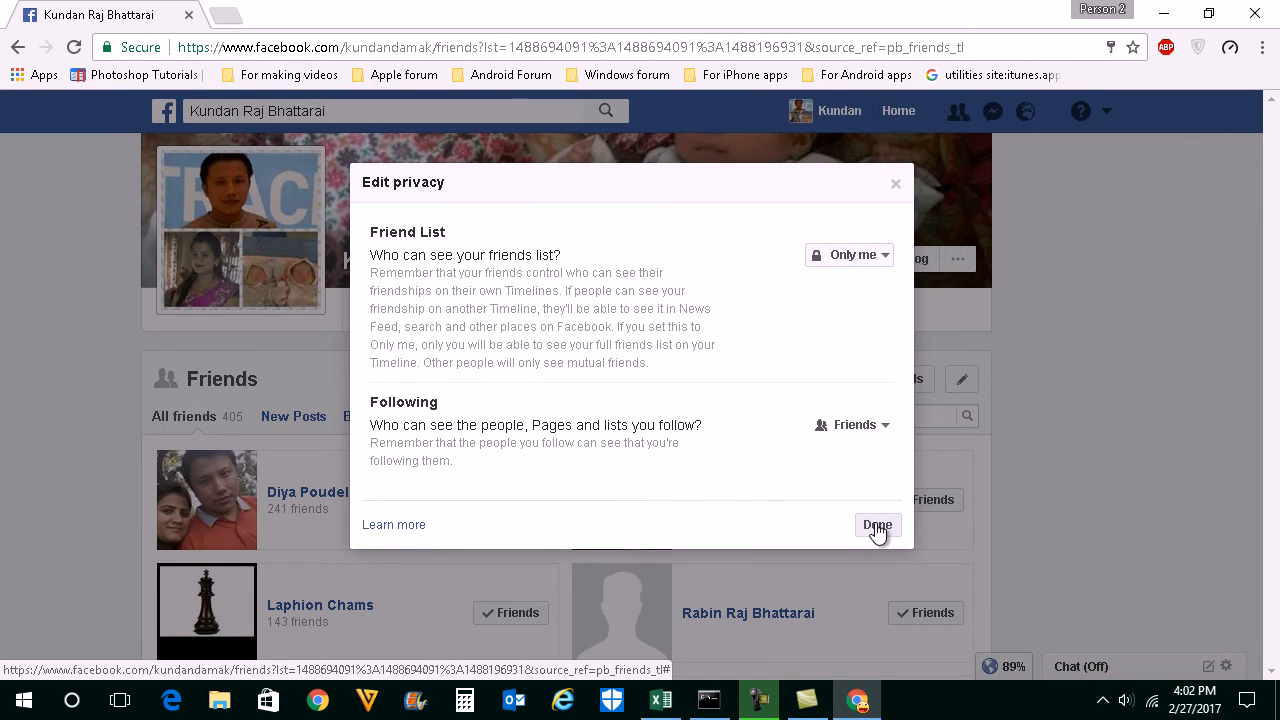
{"action": "left_click", "coordinate": [877, 525]}
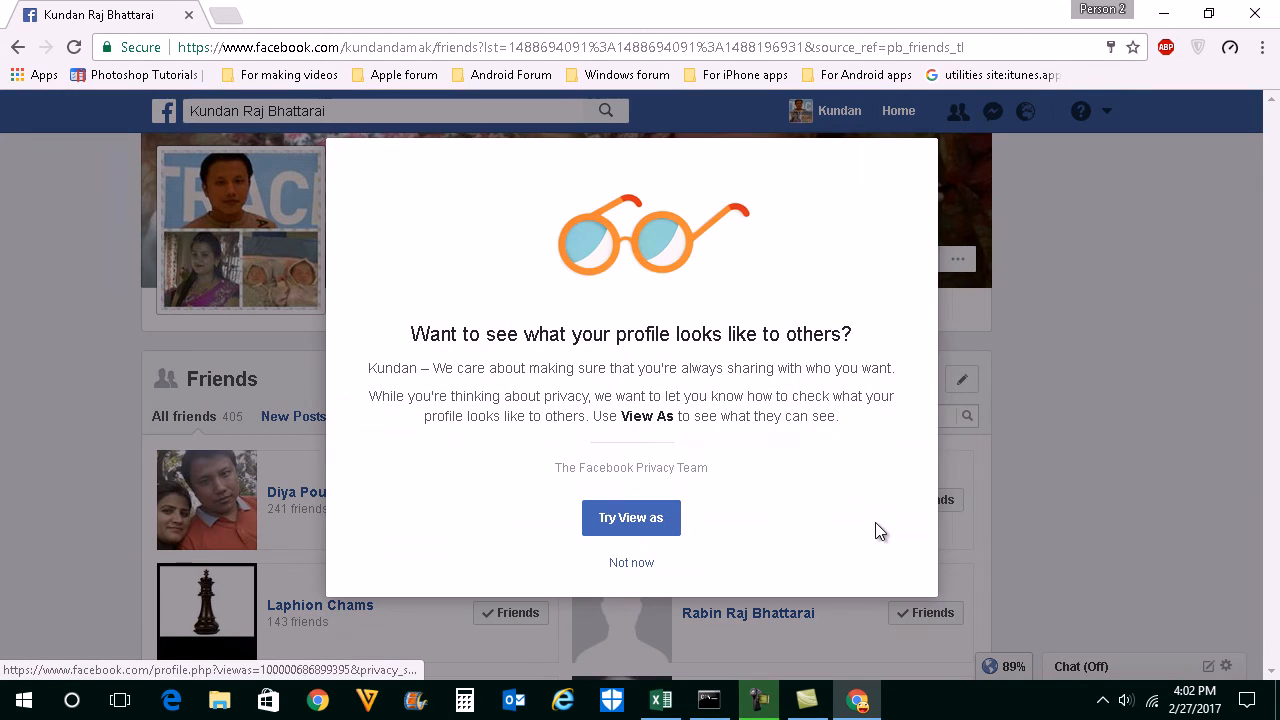